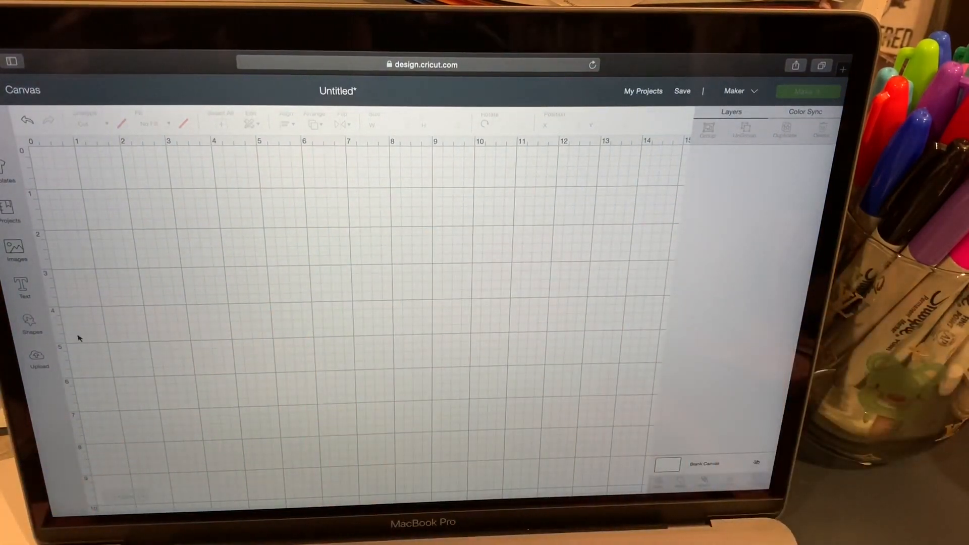
Step: Browse the recently uploaded images to find the seven Star Wars shadow-box layers
left_click(38, 356)
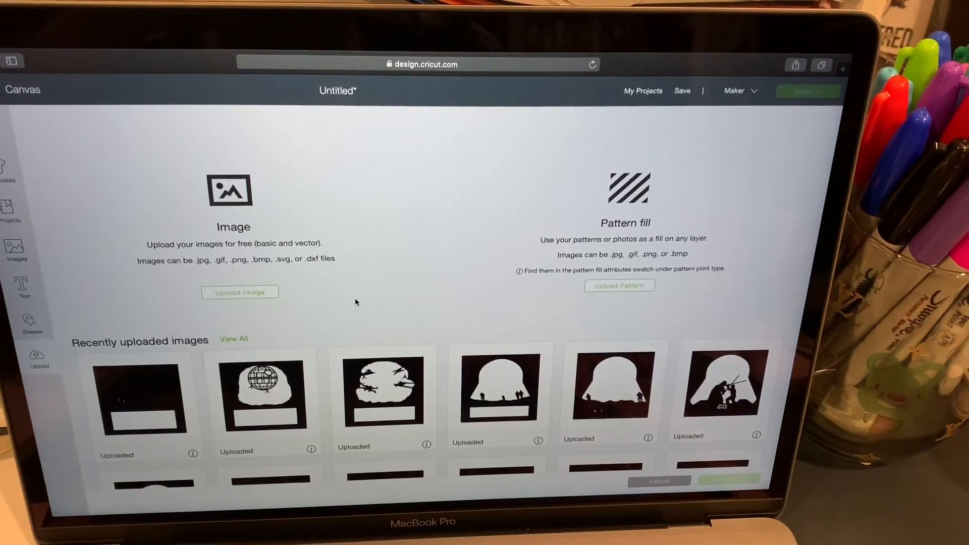
scroll("down", 3)
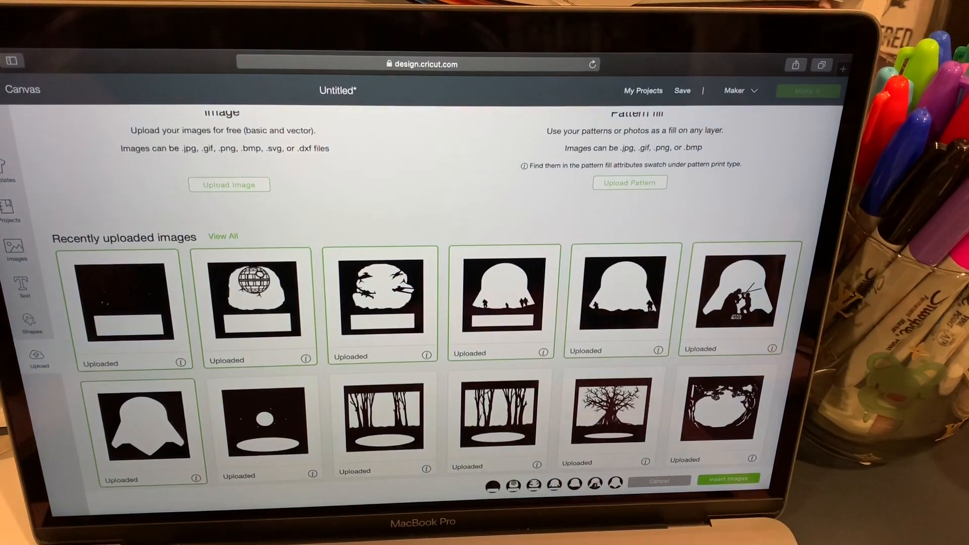
mouse_move(640, 365)
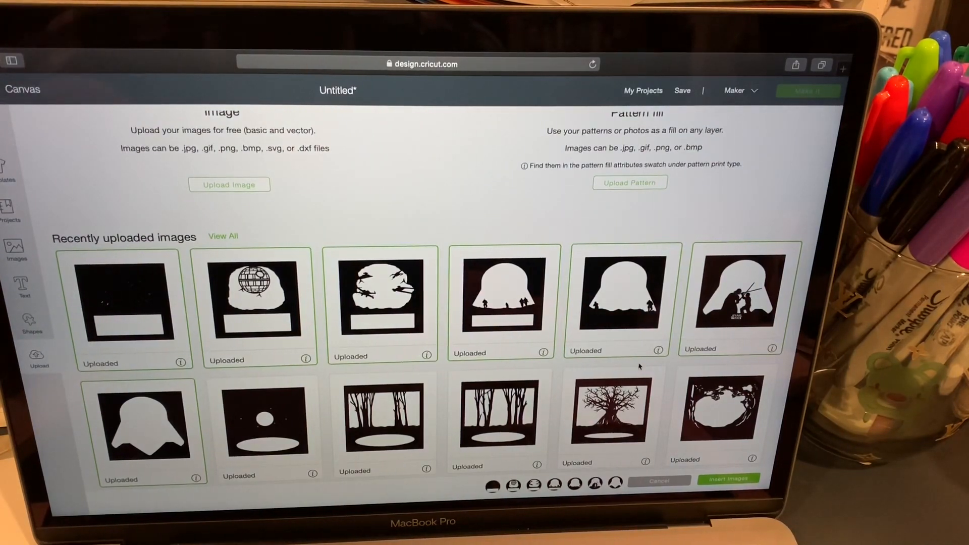
mouse_move(468, 370)
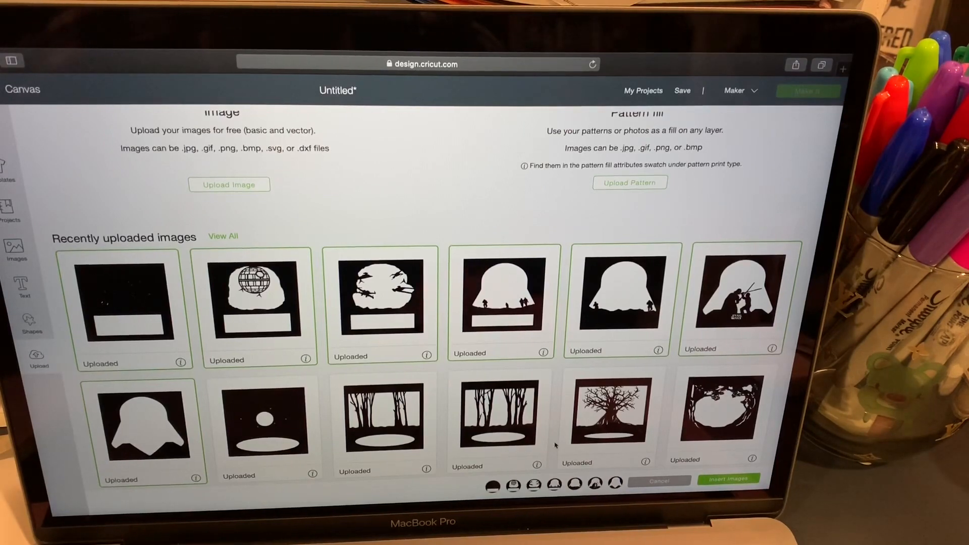
Step: Insert the chosen Star Wars layers and resize the first layer to 5 inches wide
left_click(728, 477)
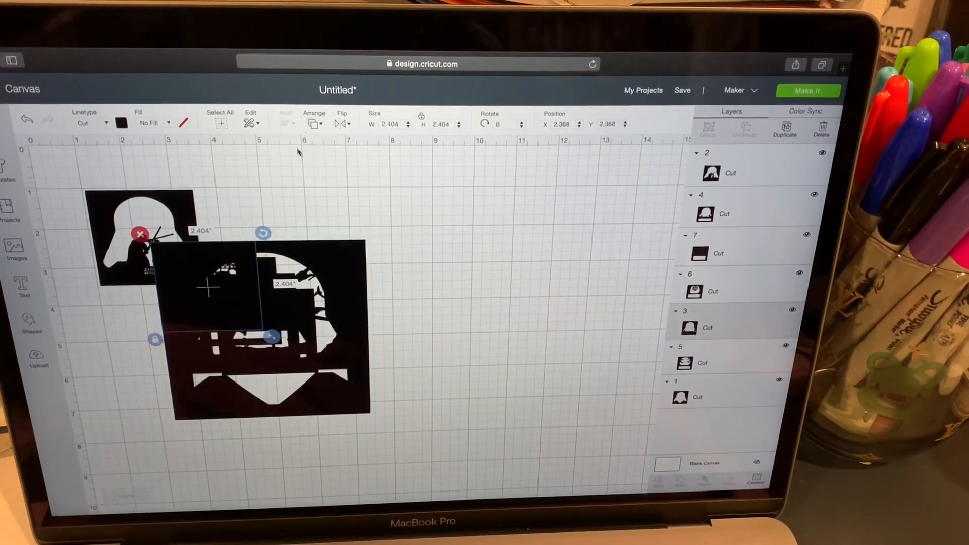
left_click(391, 123)
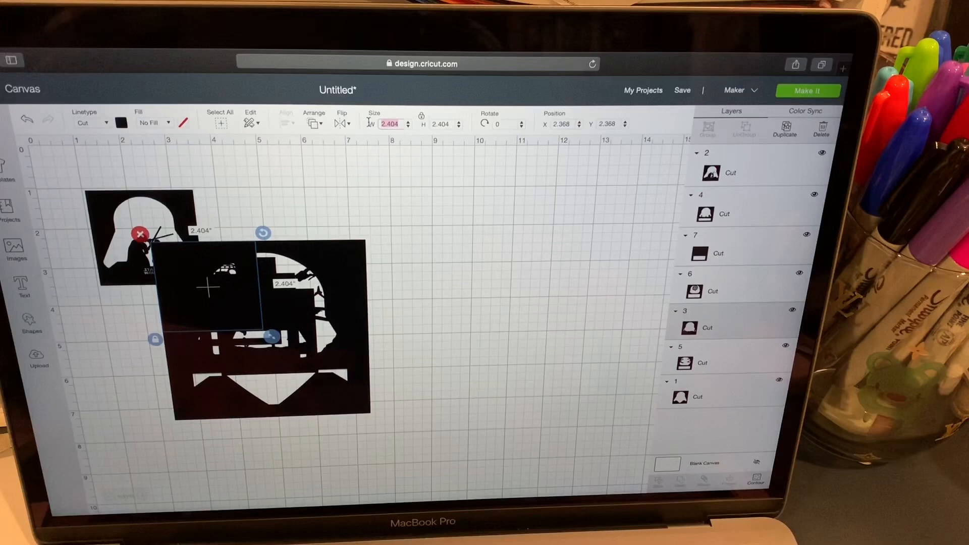
type("5")
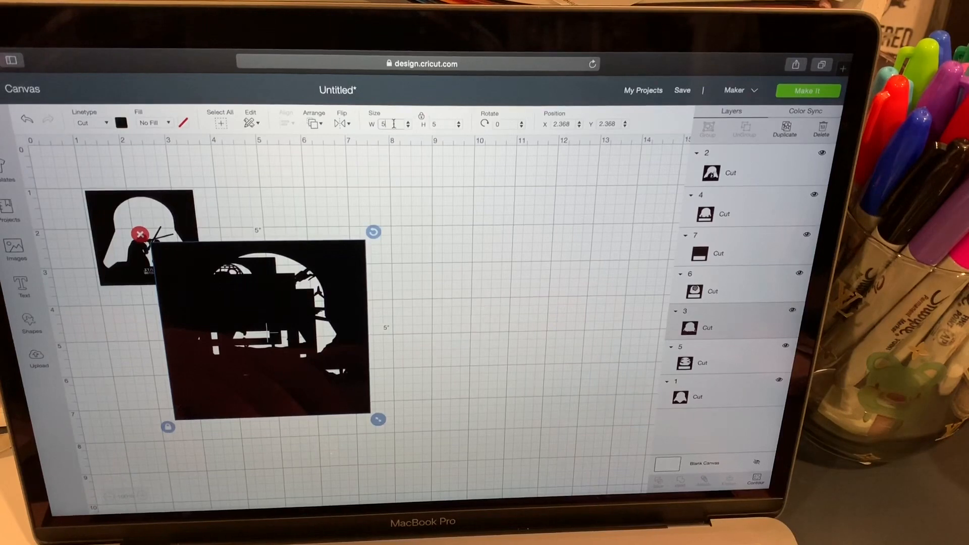
type("5.0")
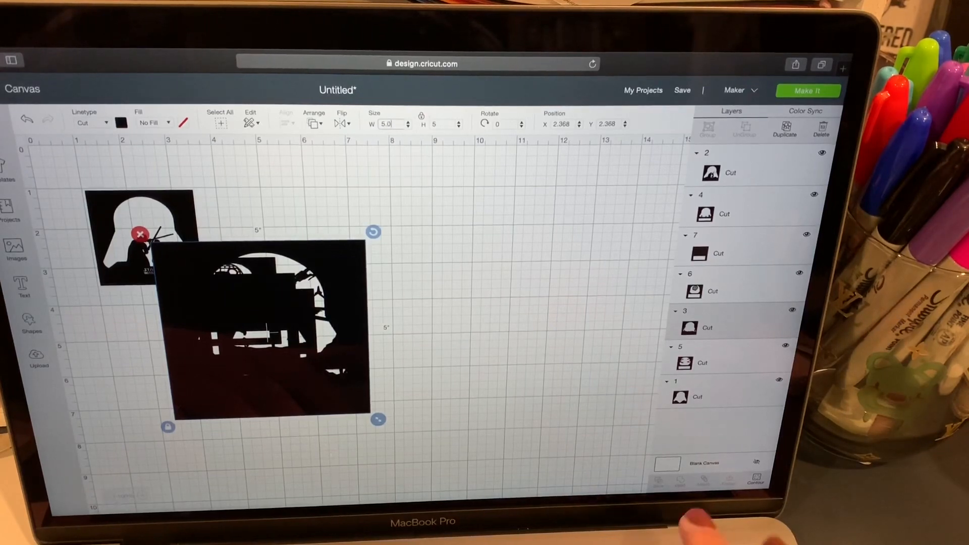
Step: Resize the next layer to 5 inches and drag the layers into two stacks
left_click(408, 208)
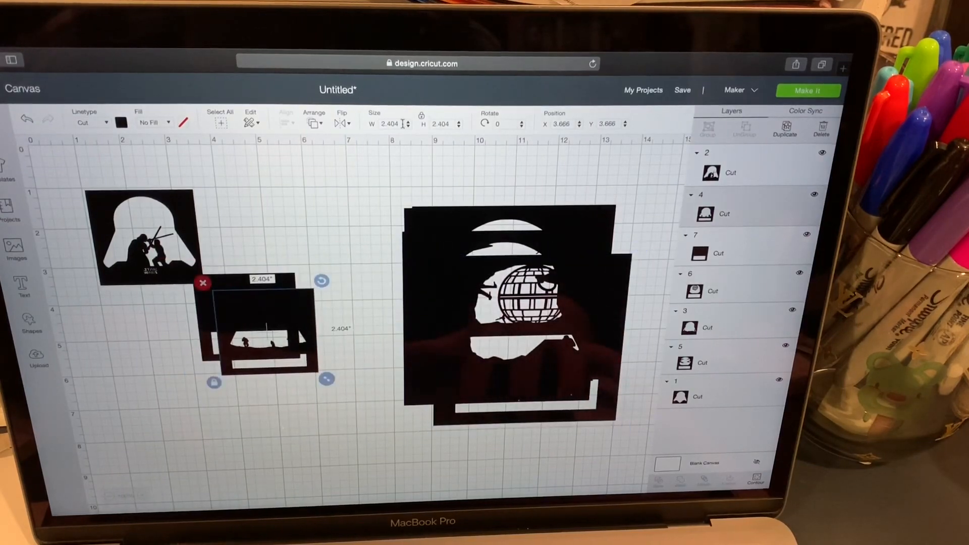
type("5")
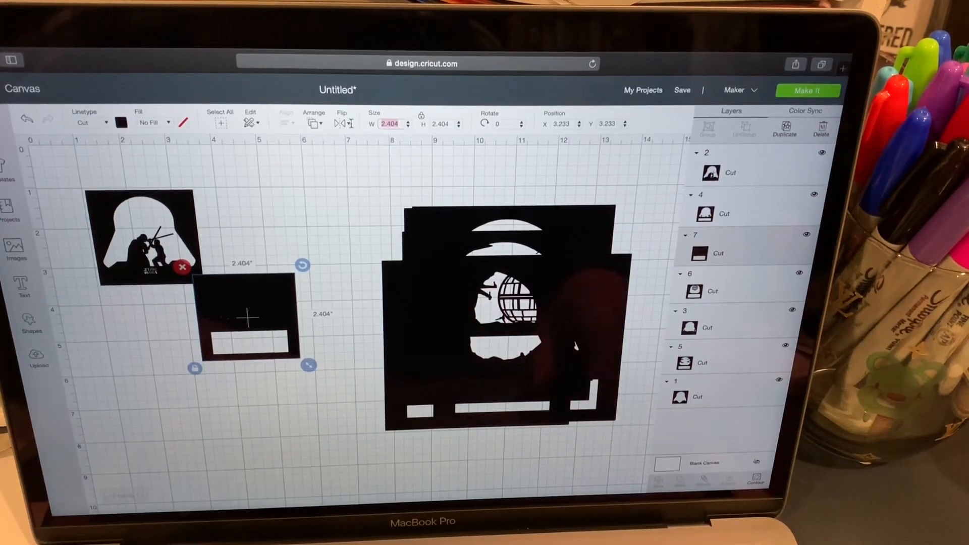
left_click_drag(307, 364, 410, 444)
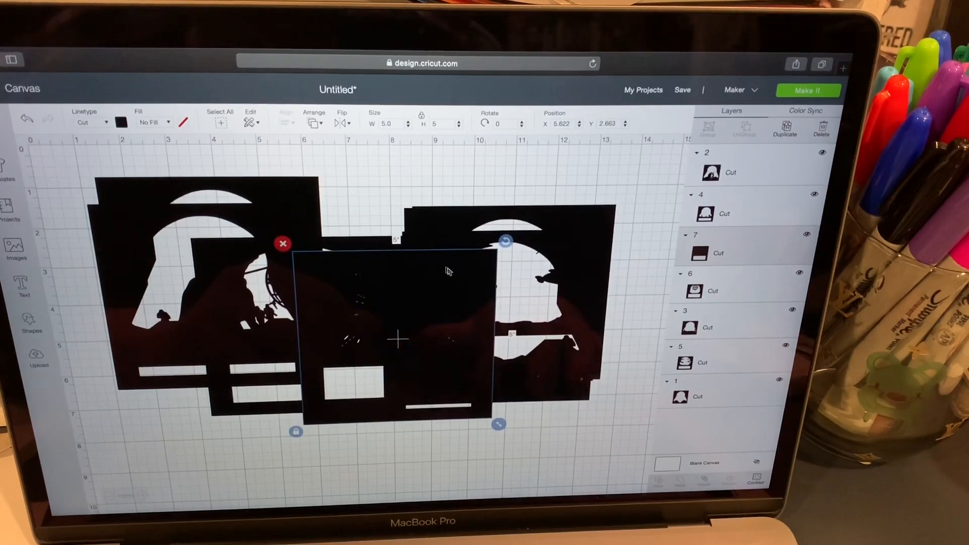
left_click_drag(399, 337, 300, 426)
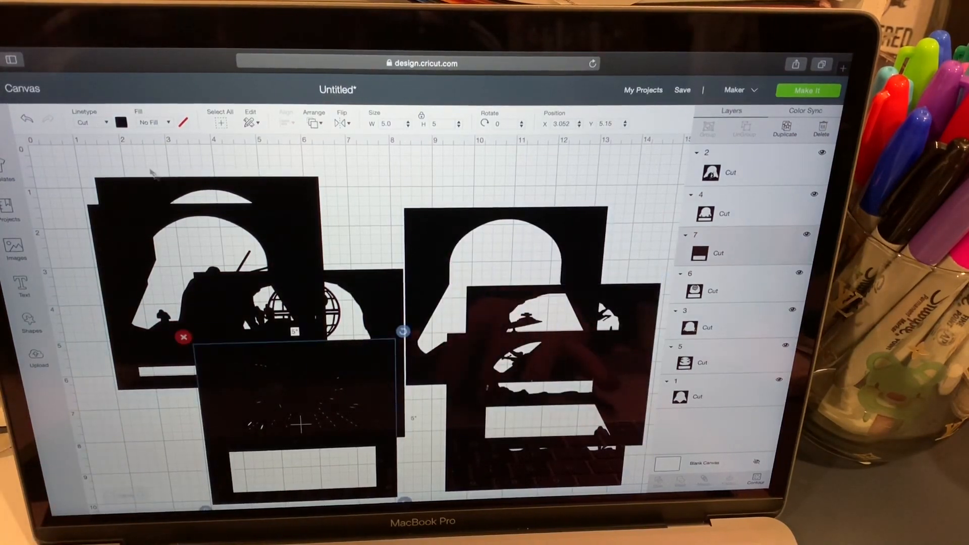
Step: Recolour one layer purple, another orange and the back layer pink via Material colors
left_click(123, 123)
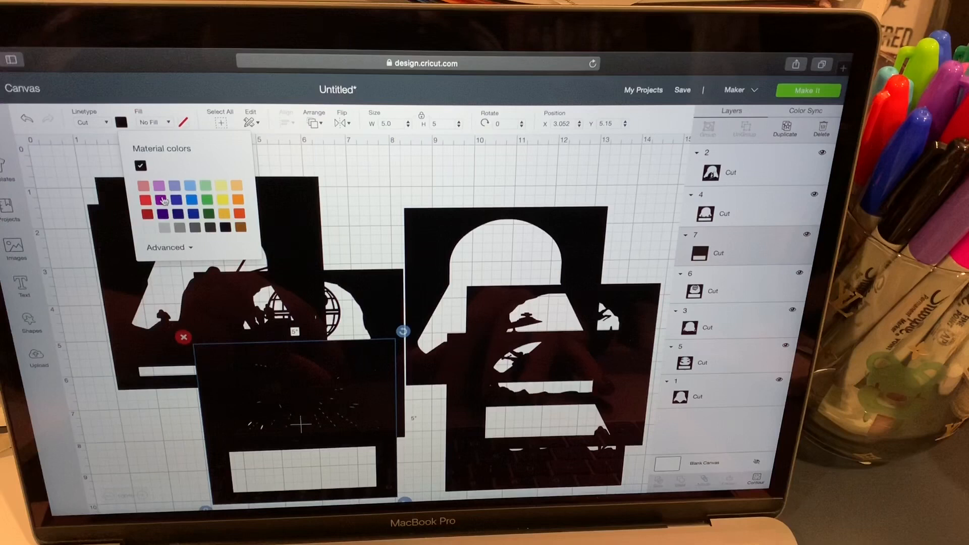
left_click(163, 199)
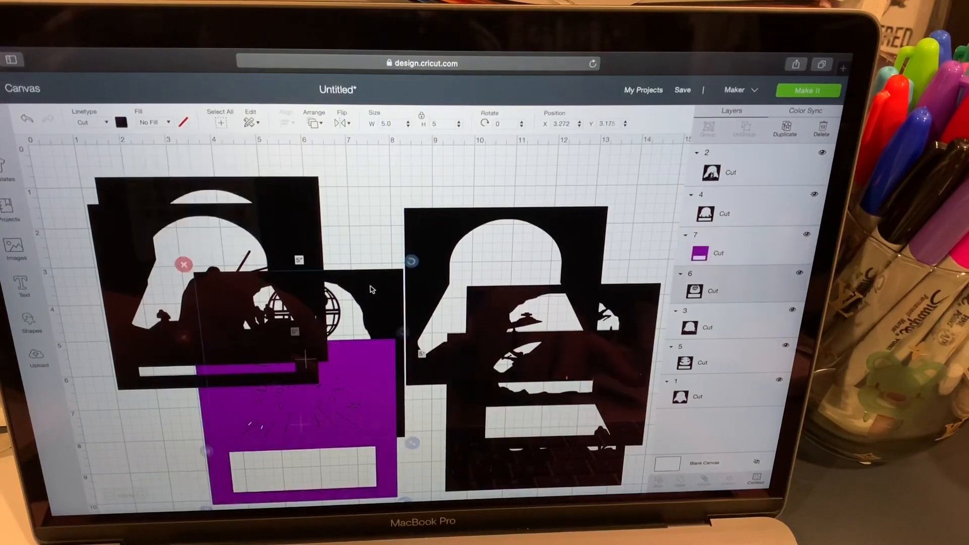
left_click(121, 122)
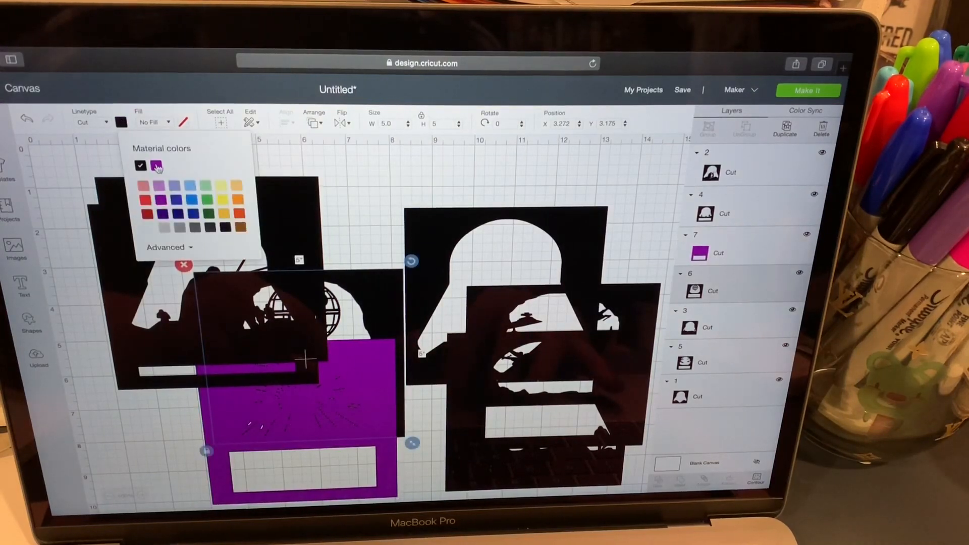
left_click(155, 165)
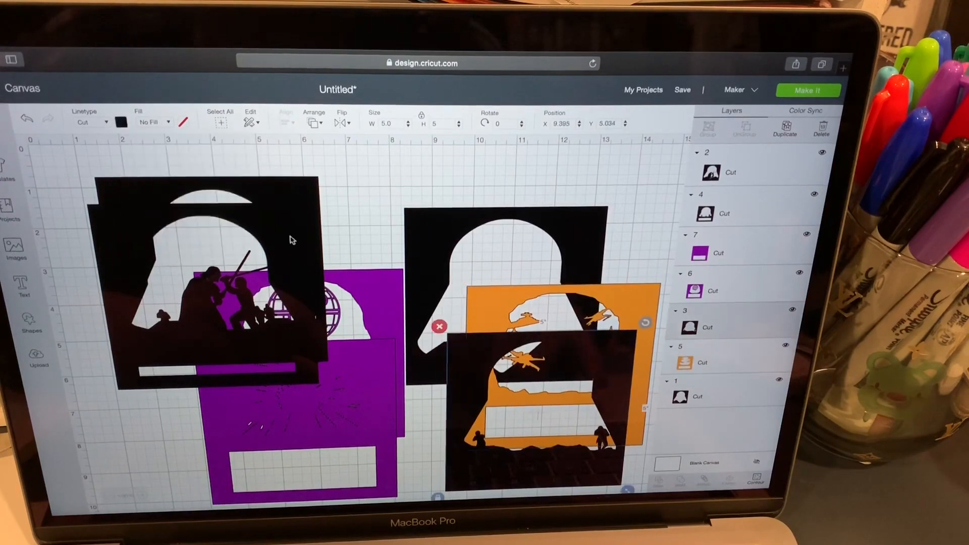
left_click(121, 122)
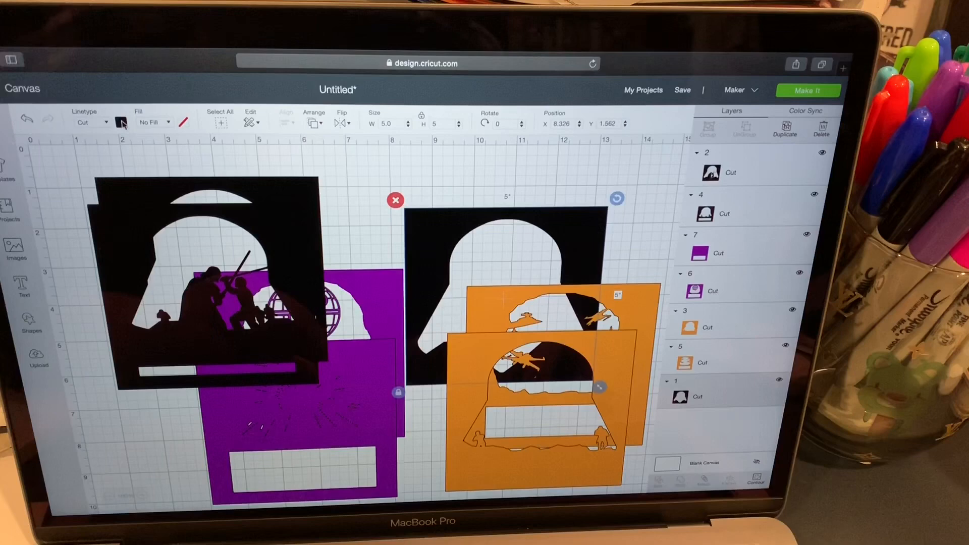
left_click(122, 122)
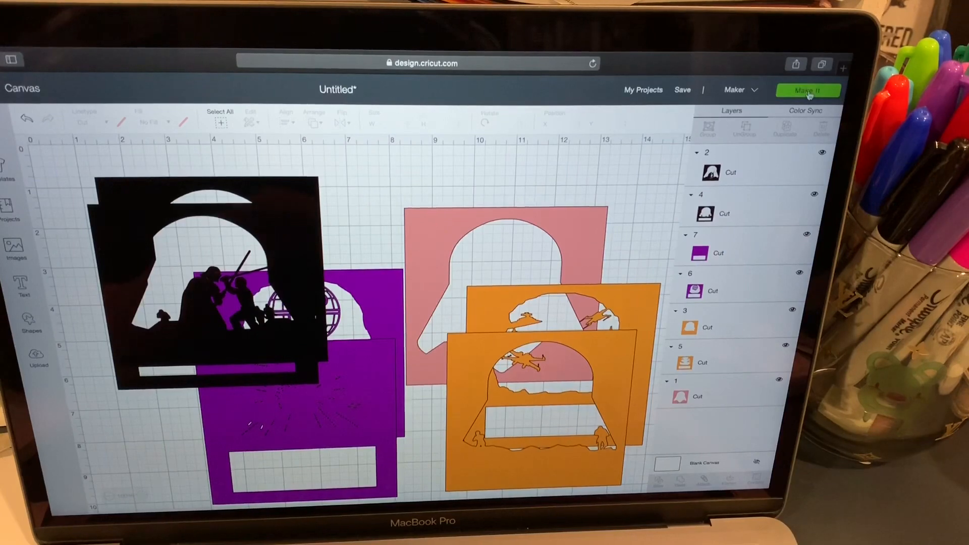
Step: Make It and place the second black piece below the first on mat 1
left_click(808, 90)
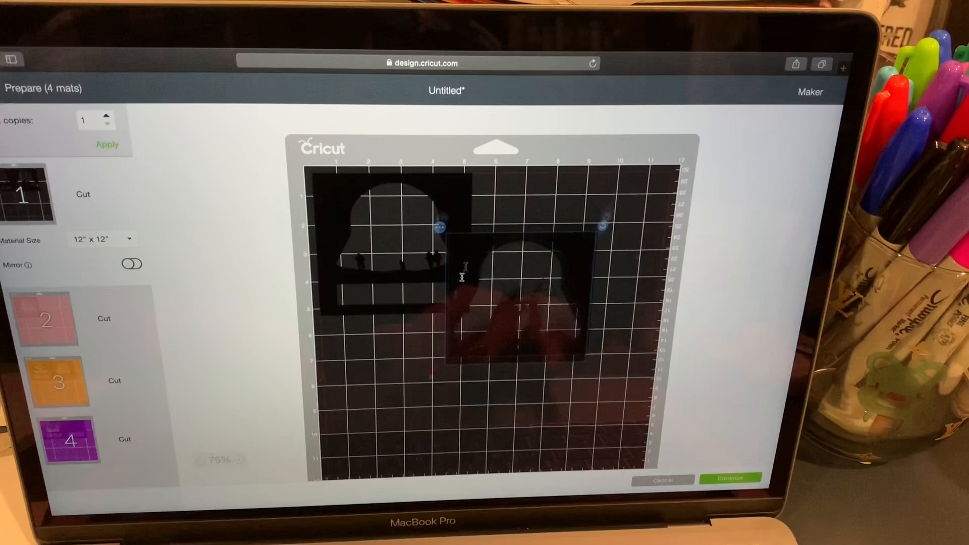
left_click_drag(513, 297, 390, 371)
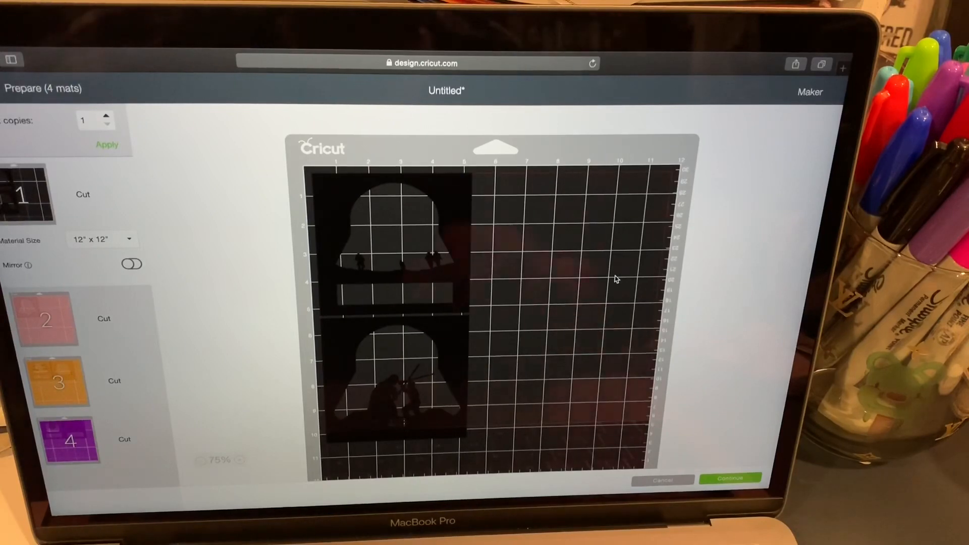
Step: Edit mats 3 and 4 so the orange helmet piece and its pair sit one above the other
left_click(731, 479)
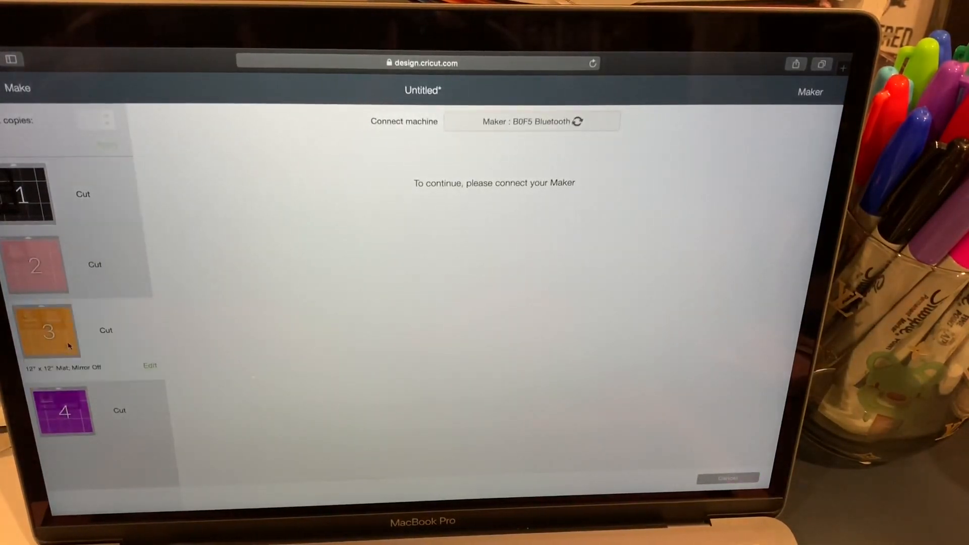
left_click(150, 366)
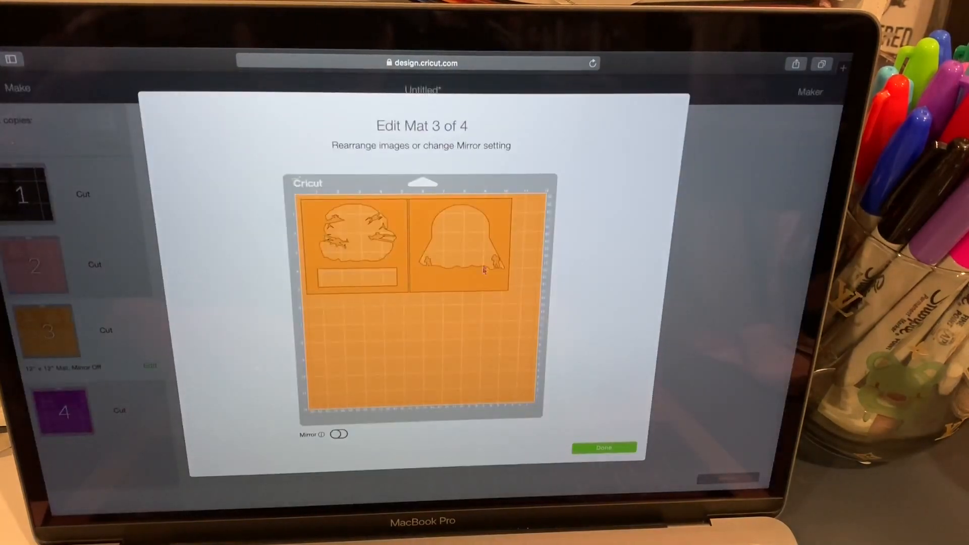
left_click_drag(460, 241, 368, 334)
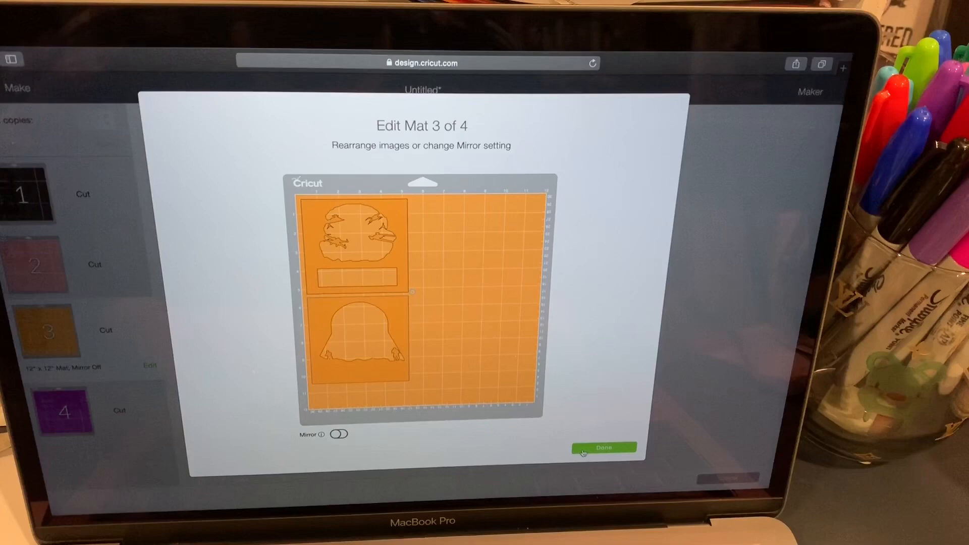
left_click(603, 448)
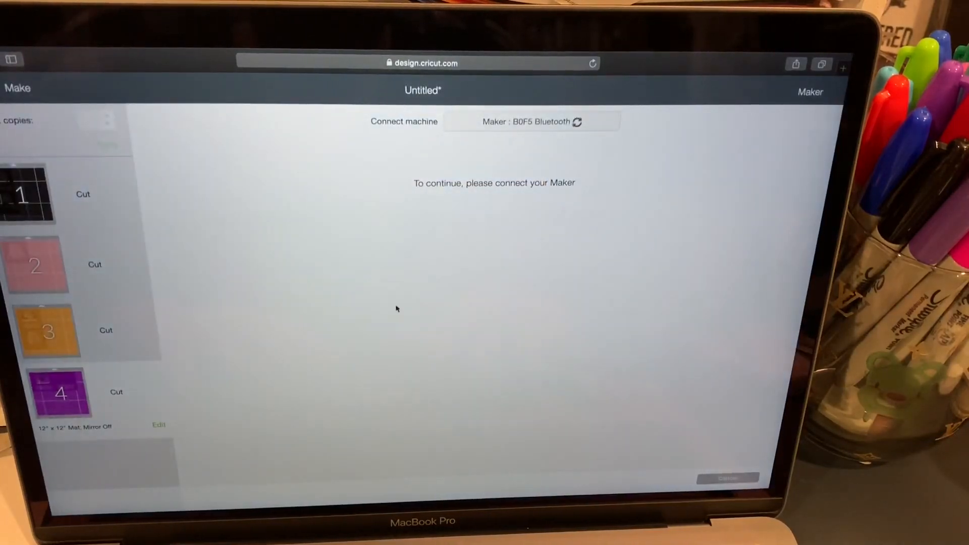
left_click(158, 425)
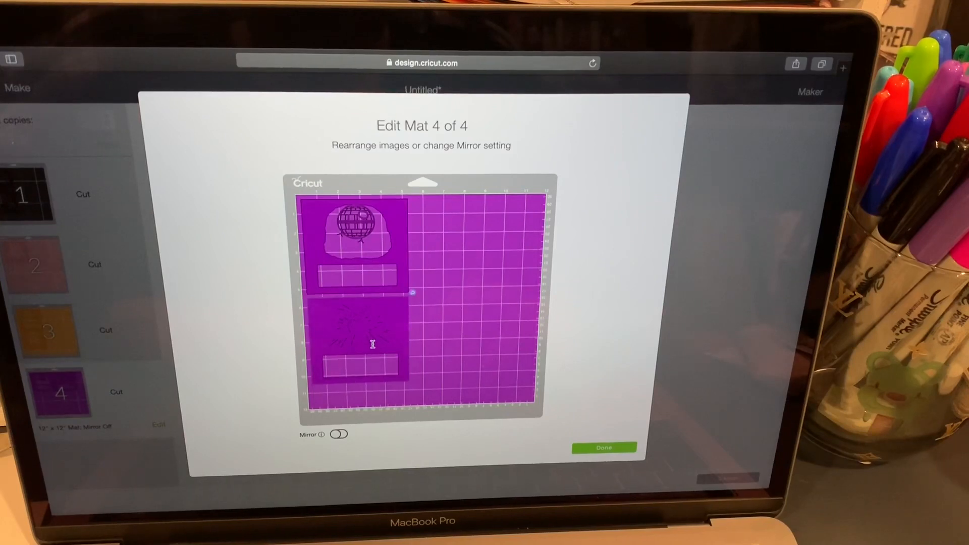
left_click(604, 448)
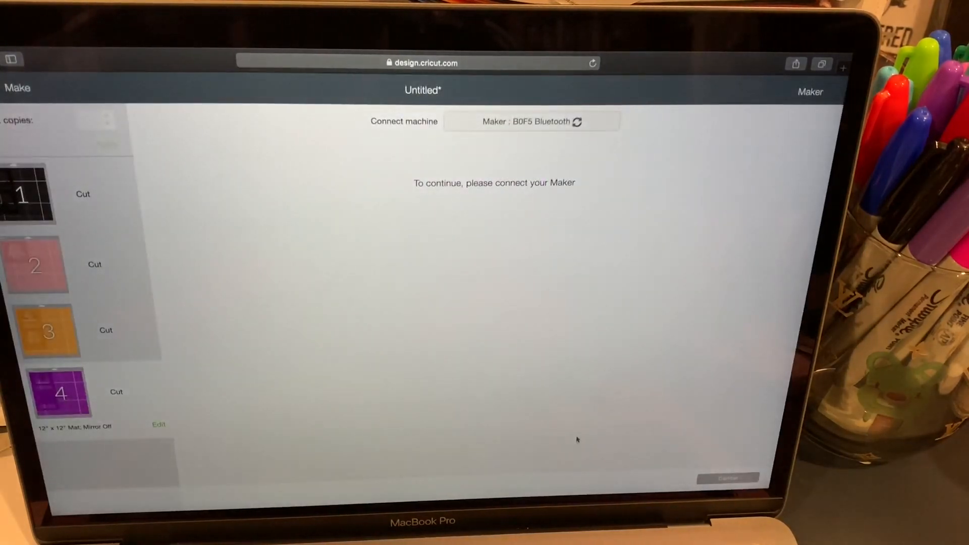
mouse_move(587, 293)
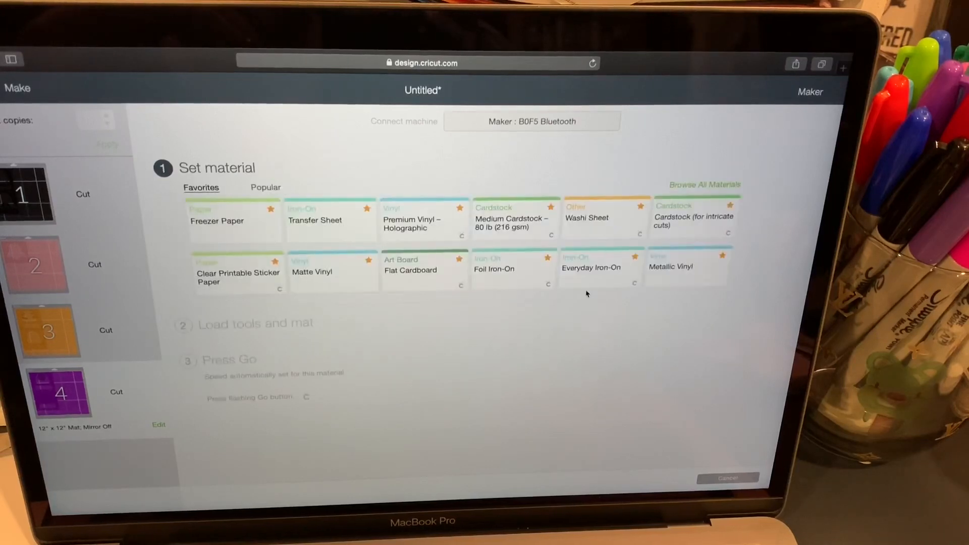
Step: Choose Medium Cardstock – 80 lb (216 gsm) and open the Default pressure dropdown
left_click(513, 219)
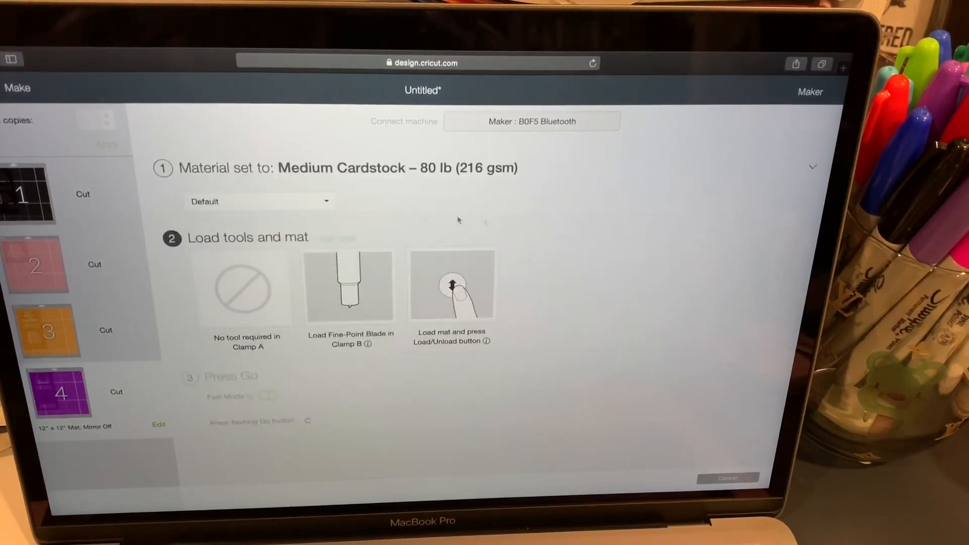
left_click(258, 201)
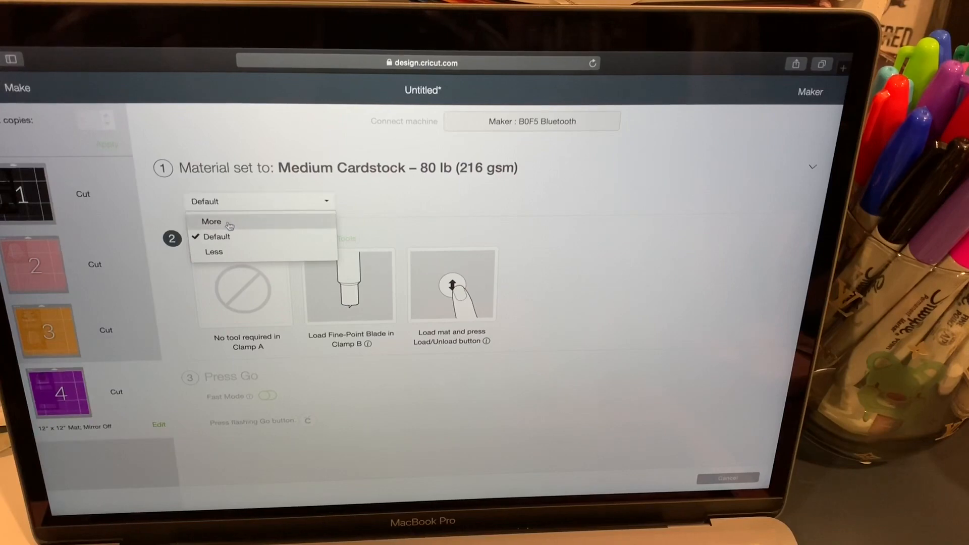